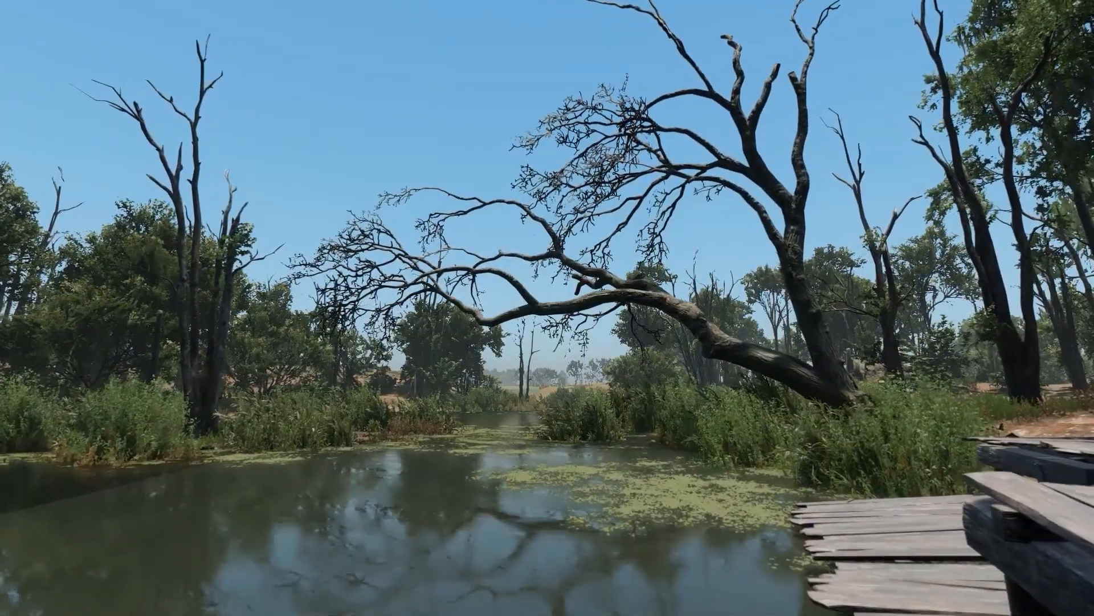
{"action": "mouse_move", "coordinate": [547, 308]}
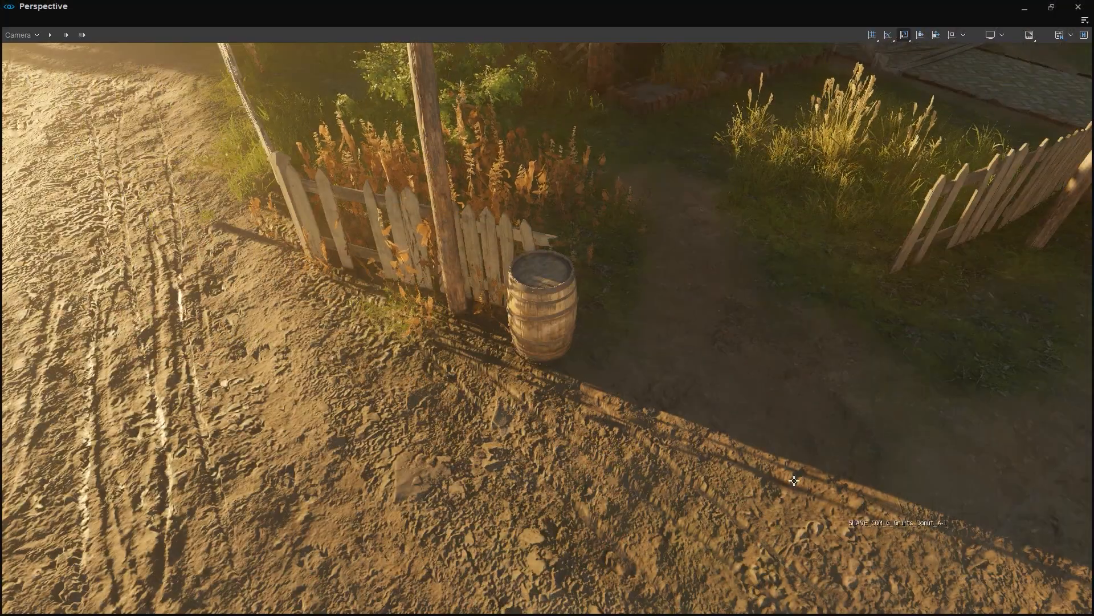
{"action": "left_click", "coordinate": [545, 310]}
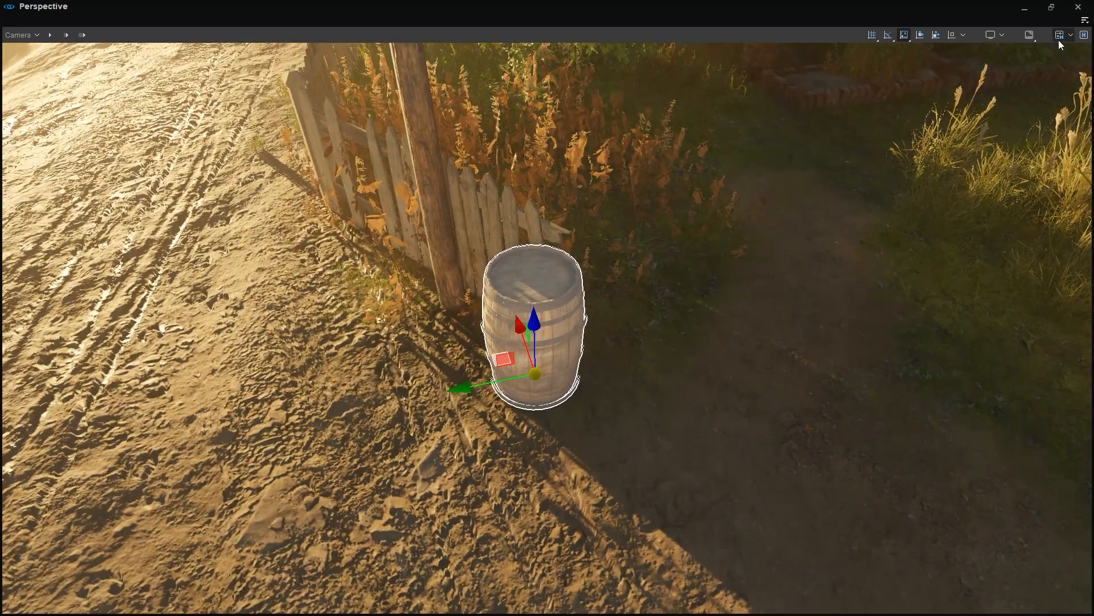
{"action": "left_click", "coordinate": [1061, 35]}
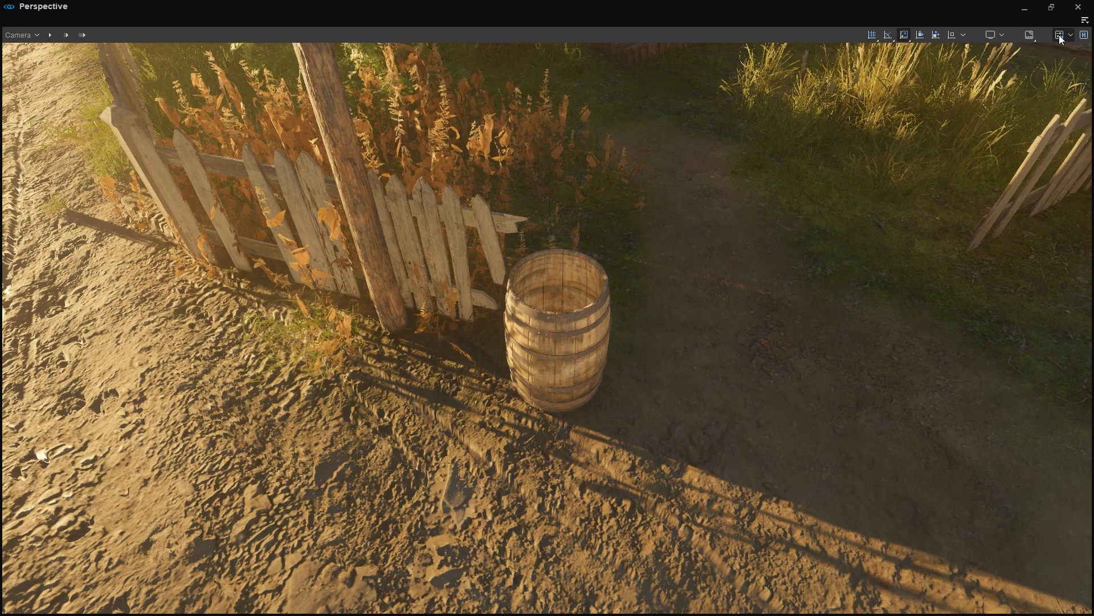
{"action": "left_click", "coordinate": [1060, 36]}
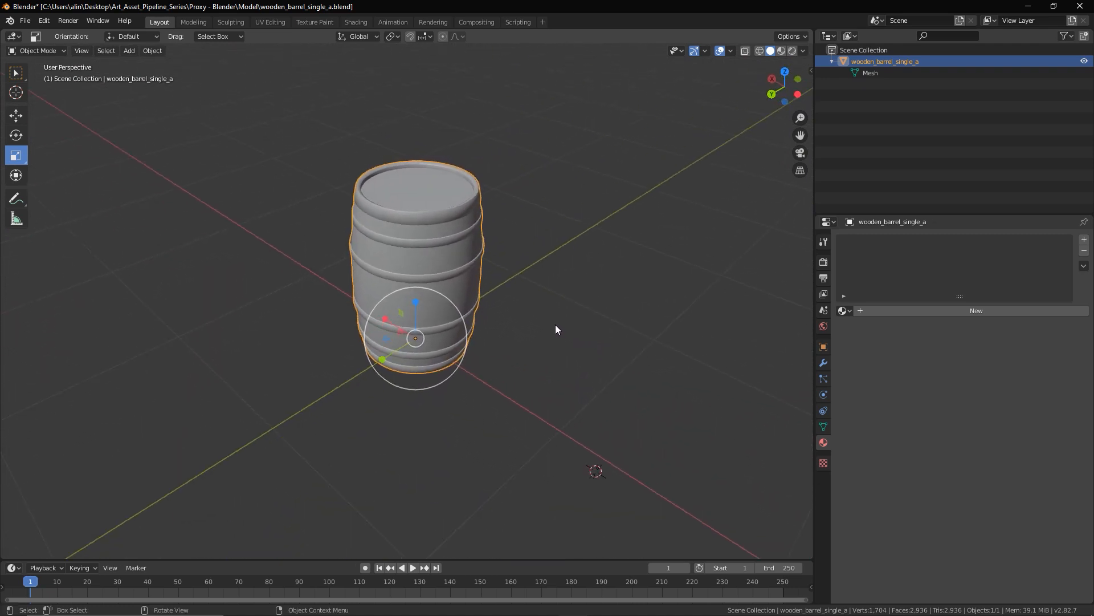
- Add a cylinder mesh to enclose the wooden barrel as its collision shape
{"action": "left_click", "coordinate": [129, 51]}
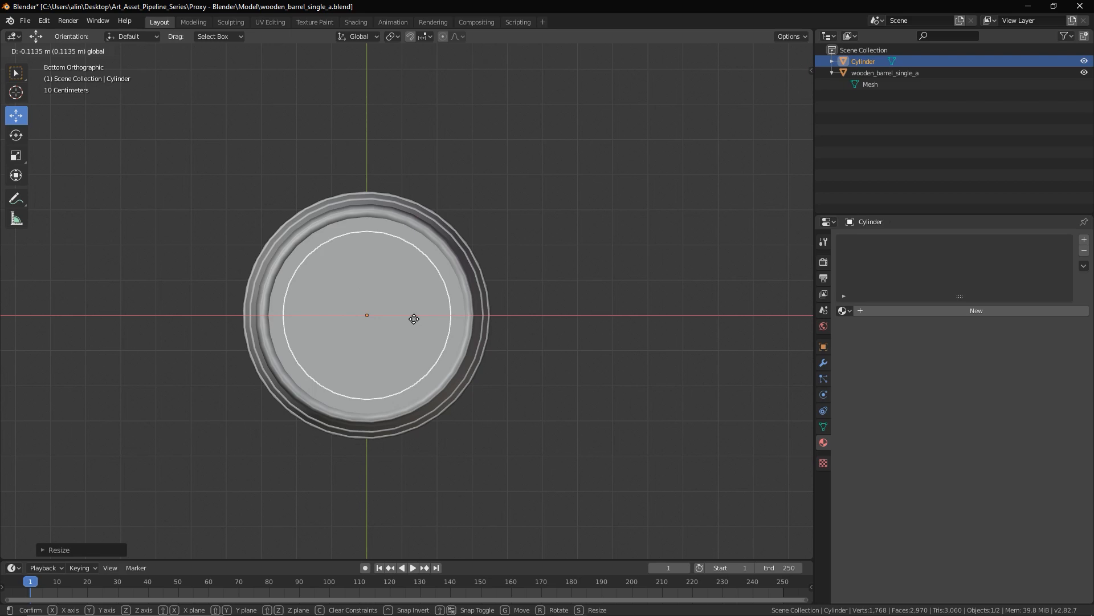
{"action": "mouse_move", "coordinate": [386, 334]}
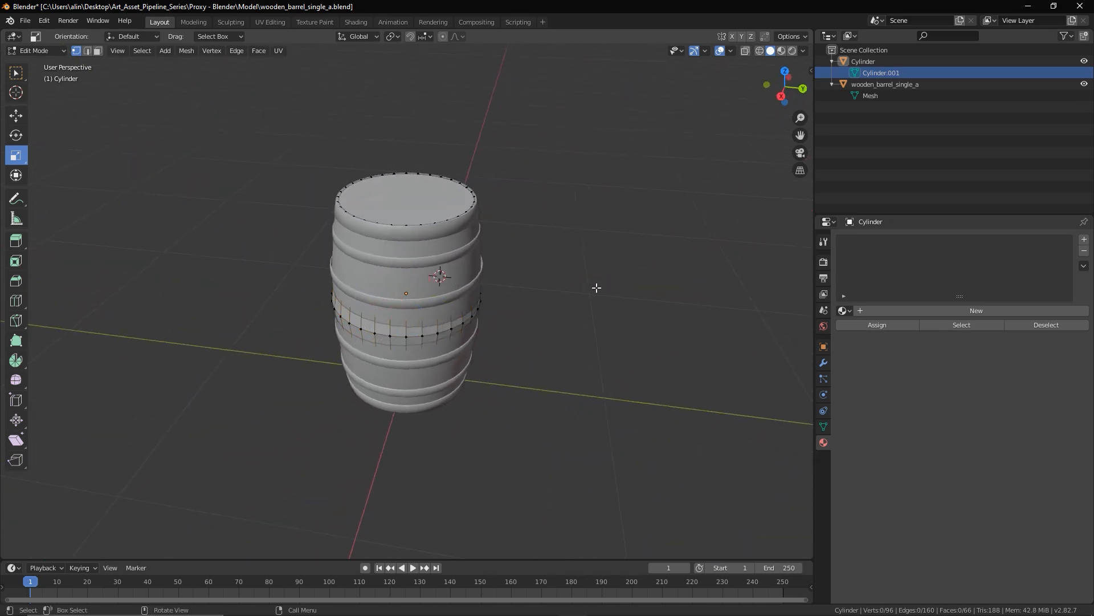
- Rename the collision cylinder object to $proxy in the Outliner
{"action": "left_click", "coordinate": [863, 61]}
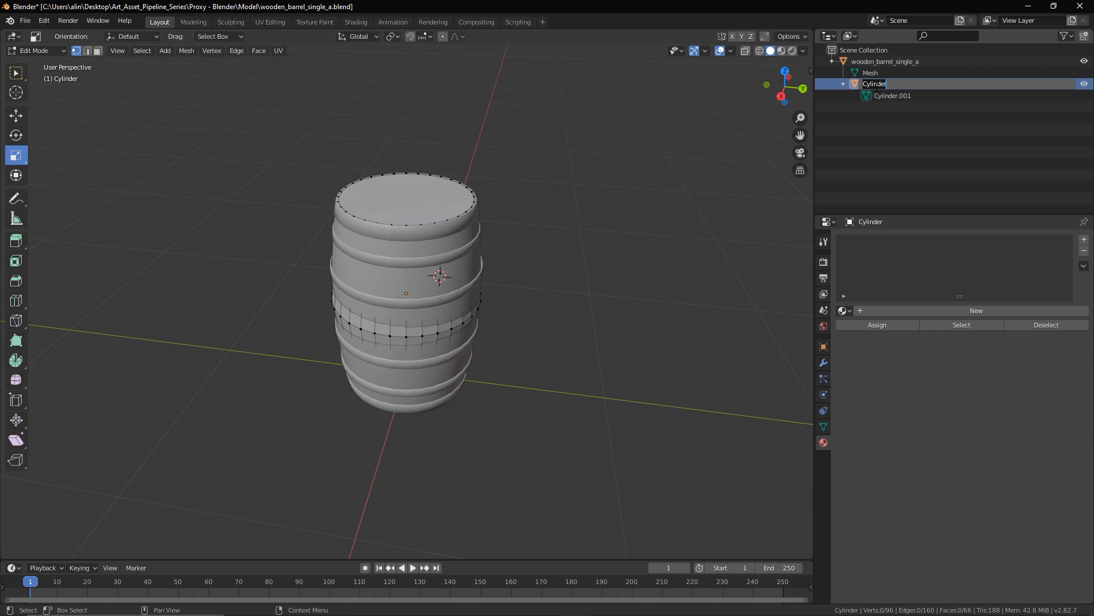
{"action": "type", "text": "$proxy"}
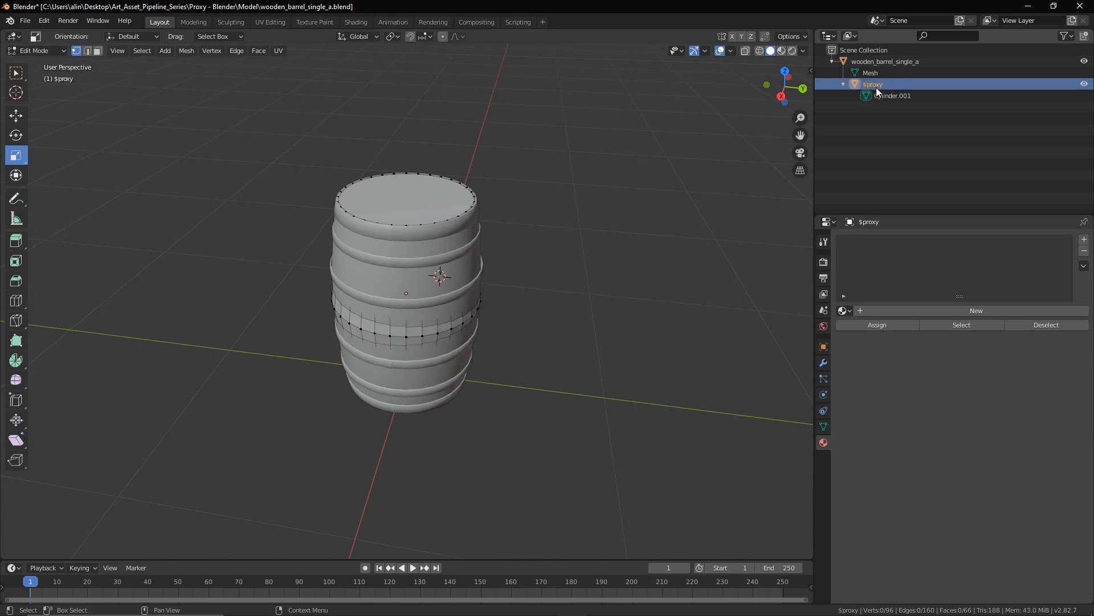
{"action": "mouse_move", "coordinate": [881, 91]}
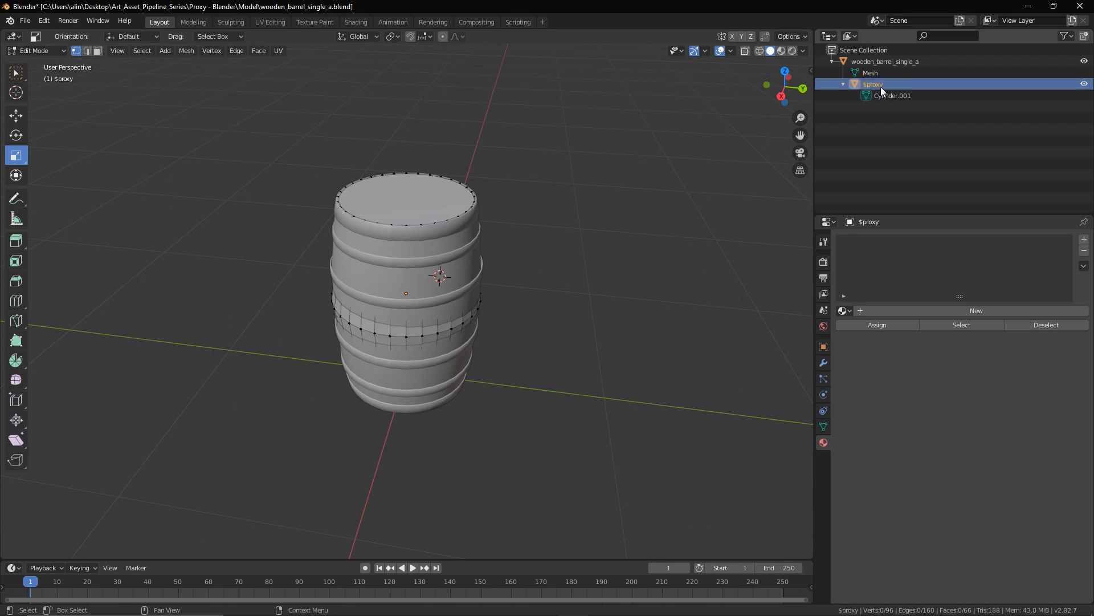
{"action": "double_click", "coordinate": [872, 83]}
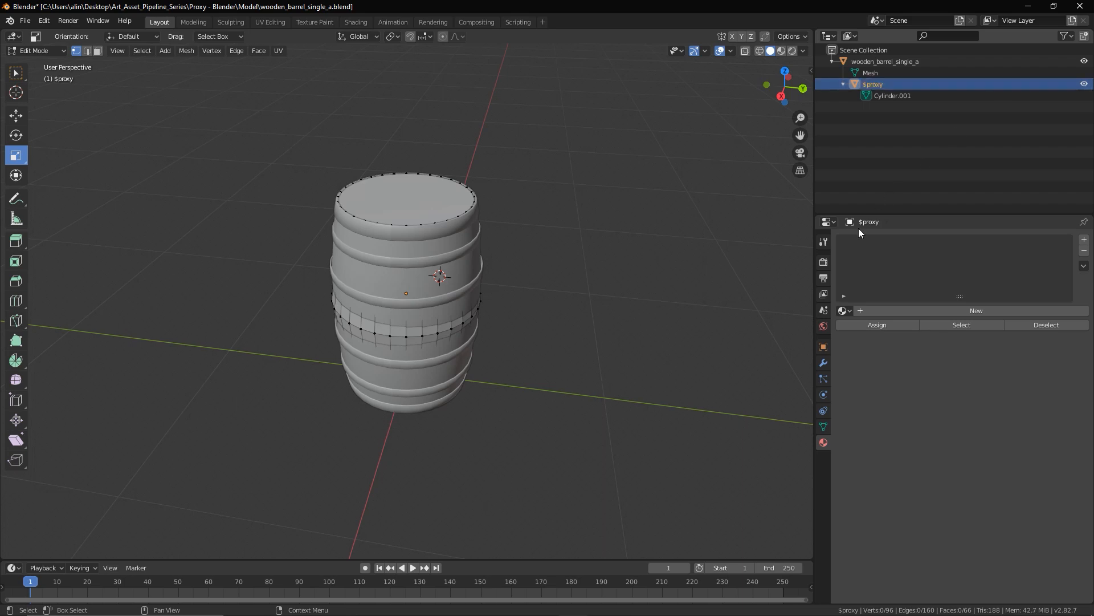
{"action": "mouse_move", "coordinate": [796, 281]}
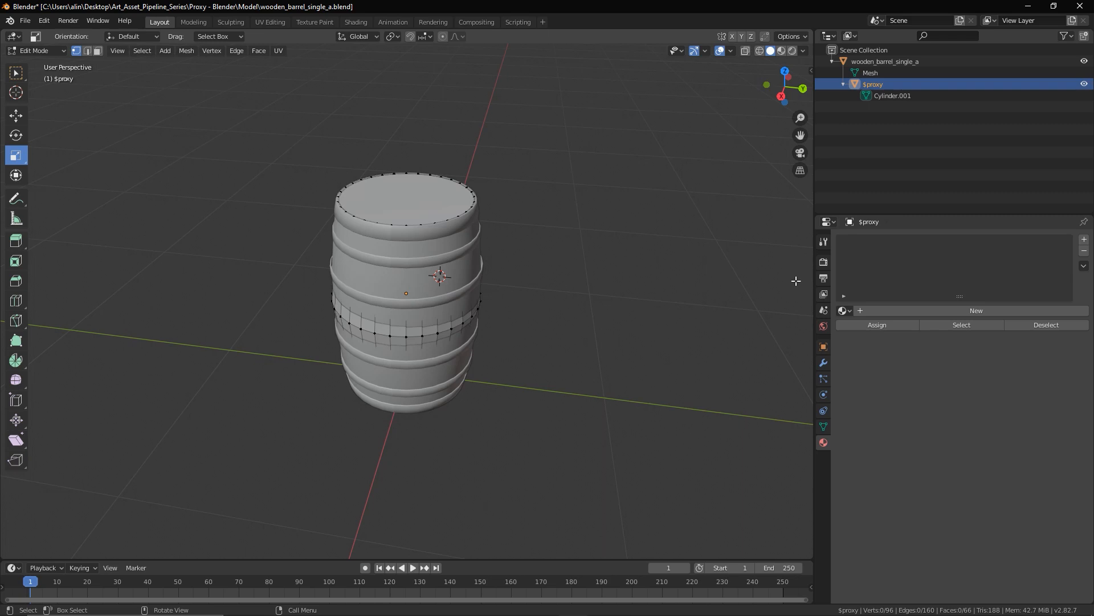
{"action": "mouse_move", "coordinate": [790, 219]}
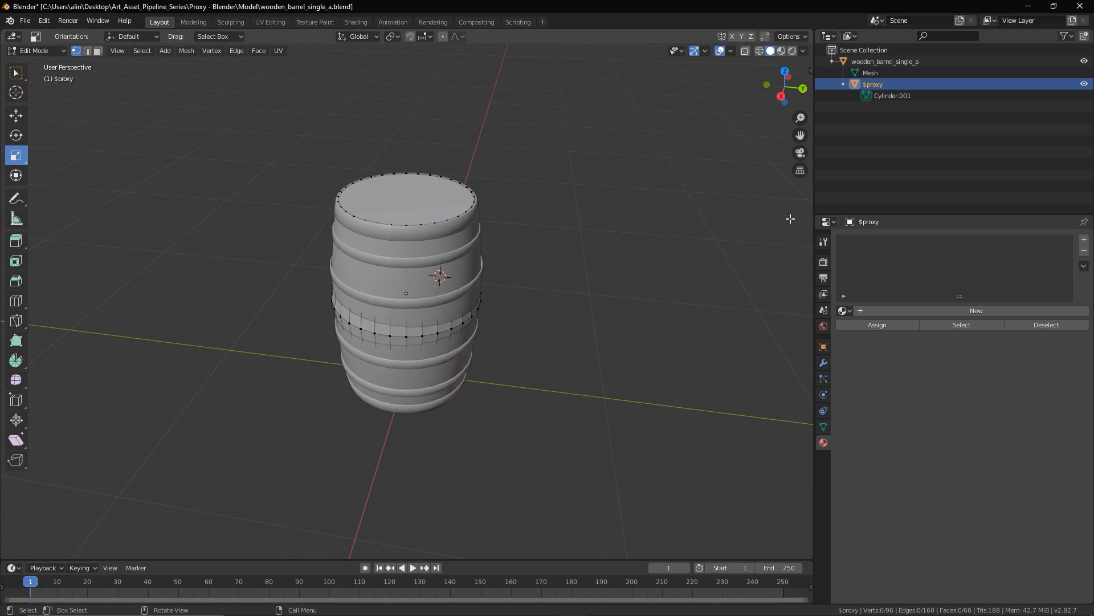
{"action": "mouse_move", "coordinate": [823, 243]}
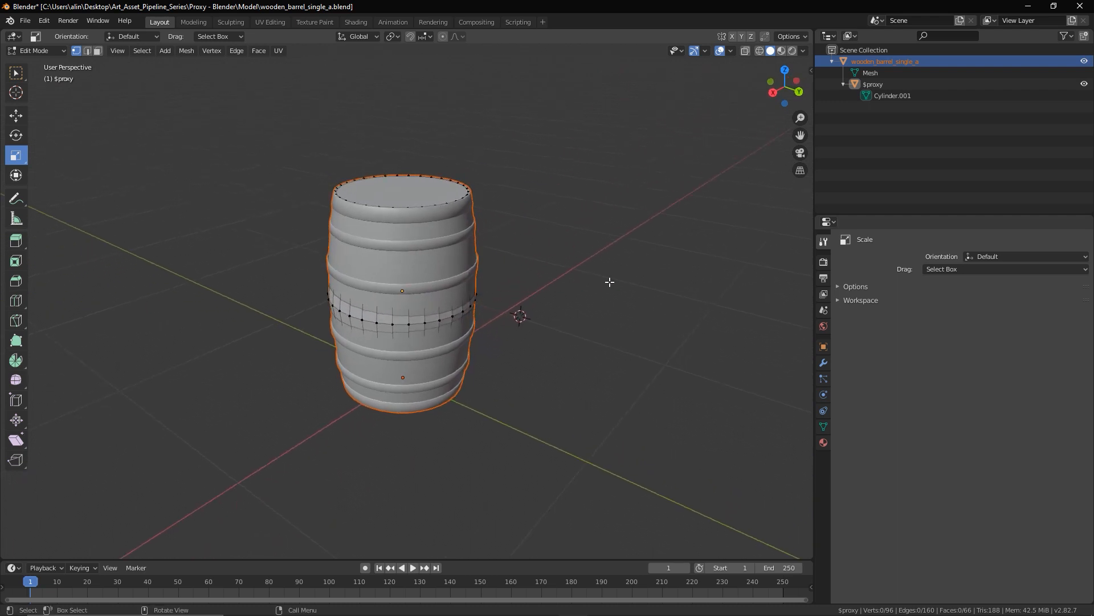
{"action": "mouse_move", "coordinate": [716, 300]}
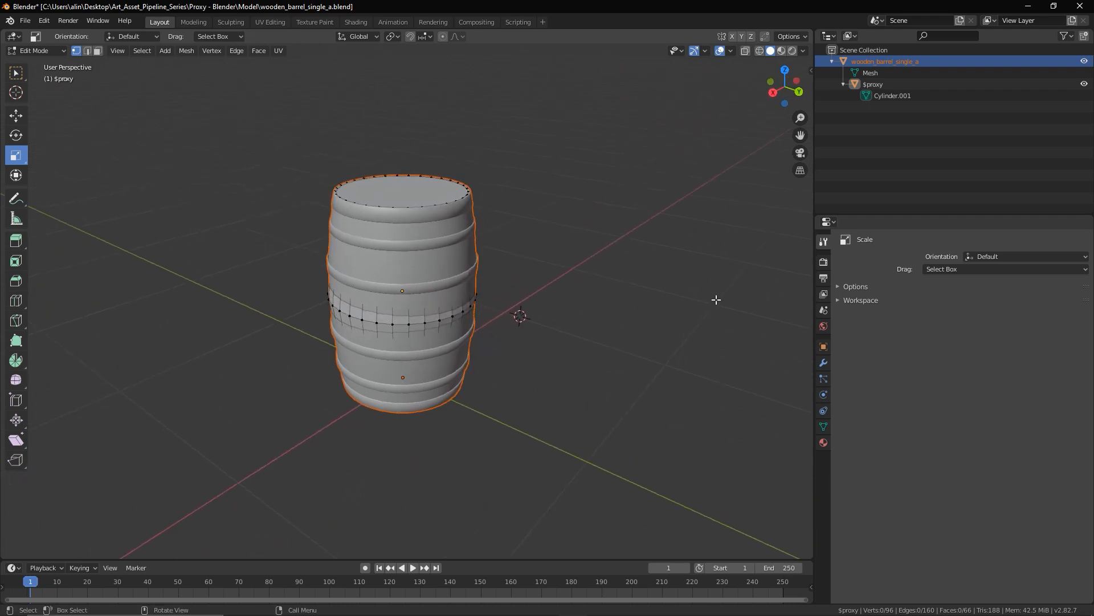
{"action": "mouse_move", "coordinate": [724, 249]}
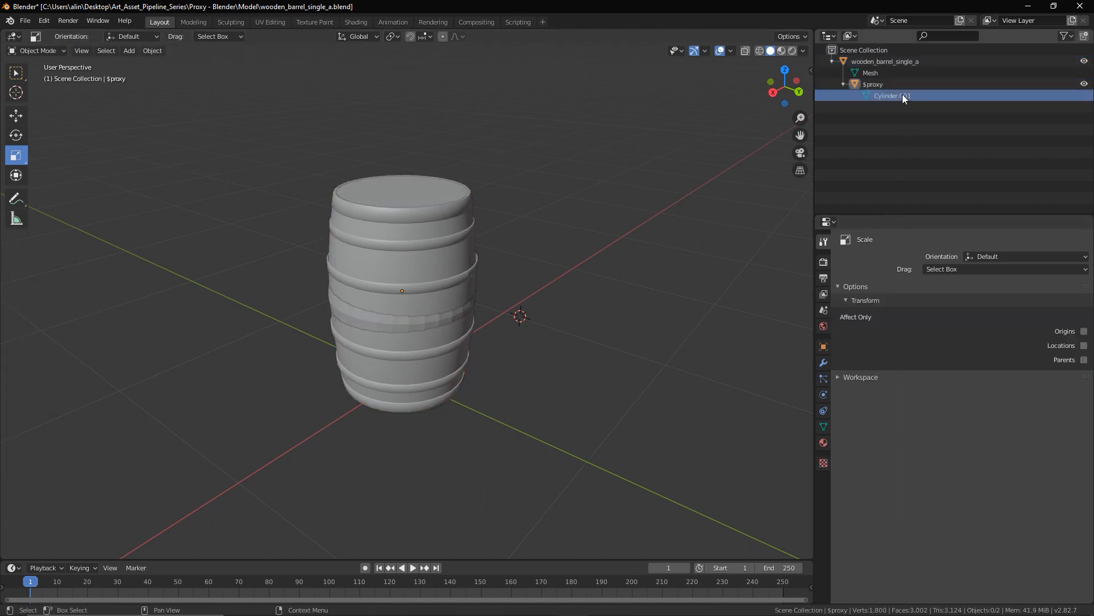
- Select the $proxy cylinder object in the Outliner
{"action": "left_click", "coordinate": [872, 83]}
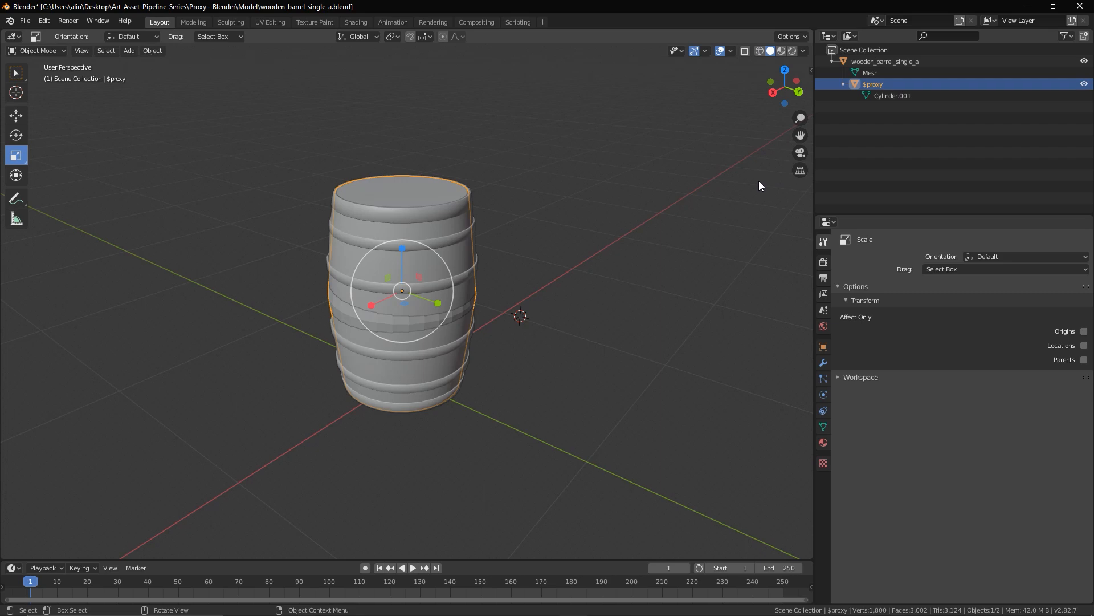
{"action": "mouse_move", "coordinate": [533, 255]}
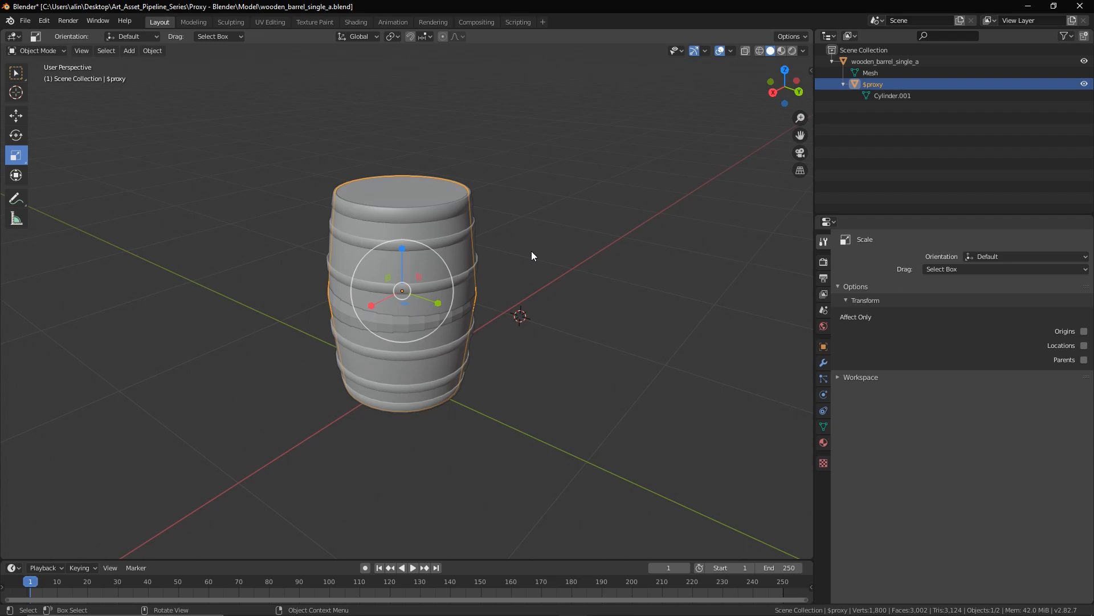
{"action": "mouse_move", "coordinate": [874, 56]}
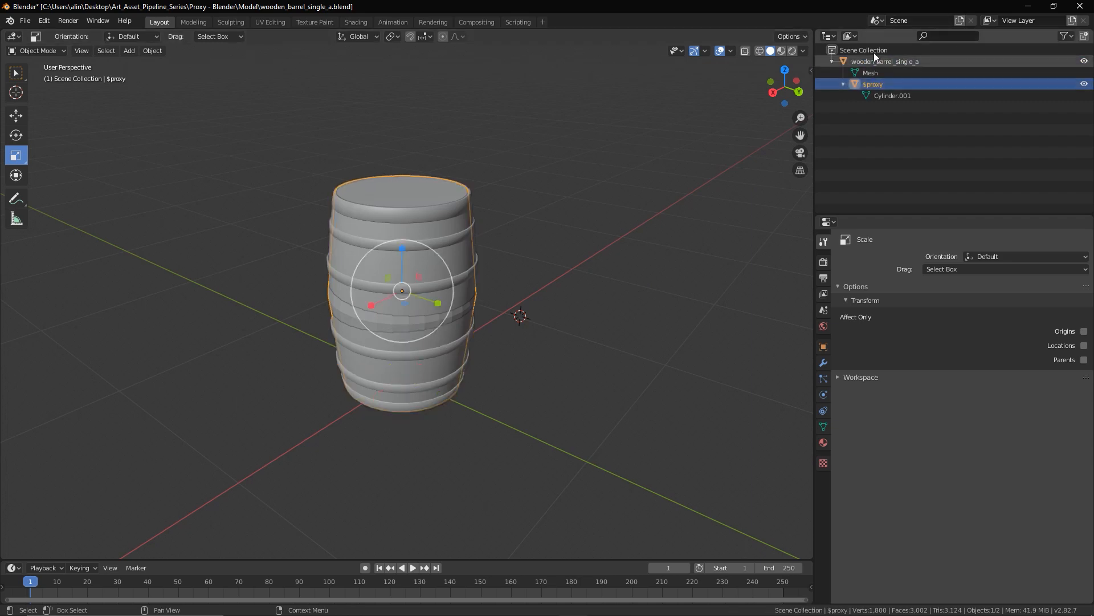
{"action": "mouse_move", "coordinate": [647, 229]}
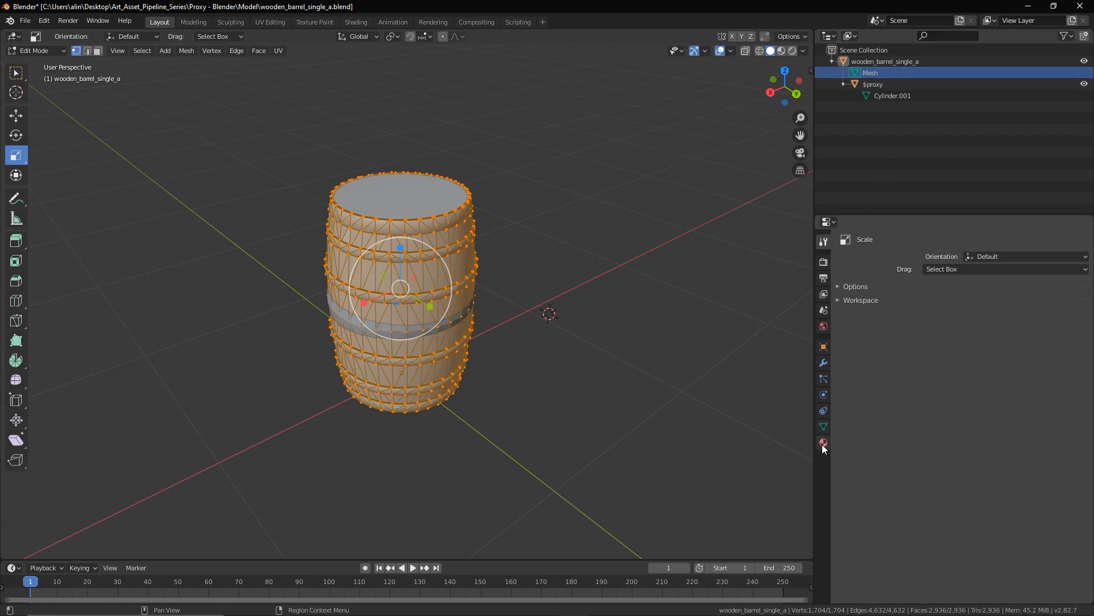
- Give the wooden barrel mesh a new material named barrel_a
{"action": "left_click", "coordinate": [823, 442]}
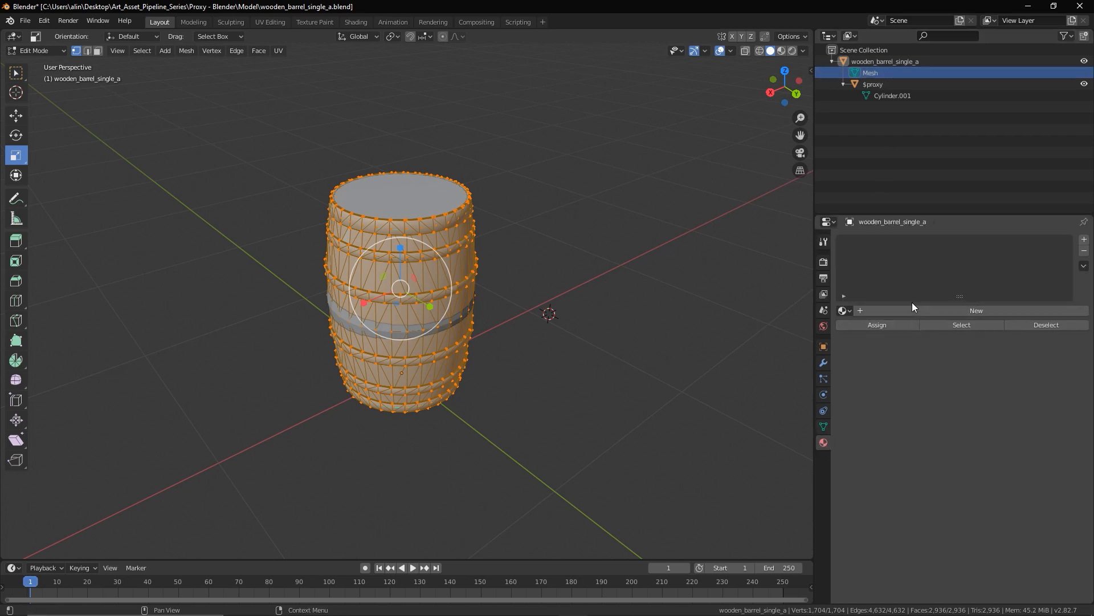
{"action": "left_click", "coordinate": [974, 310]}
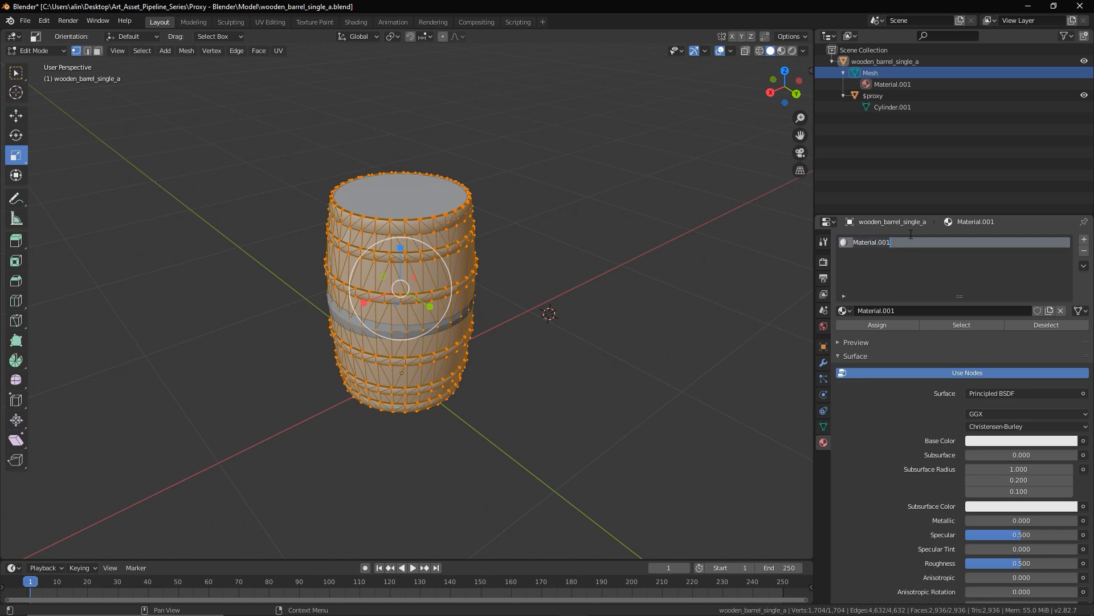
{"action": "type", "text": "barrel"}
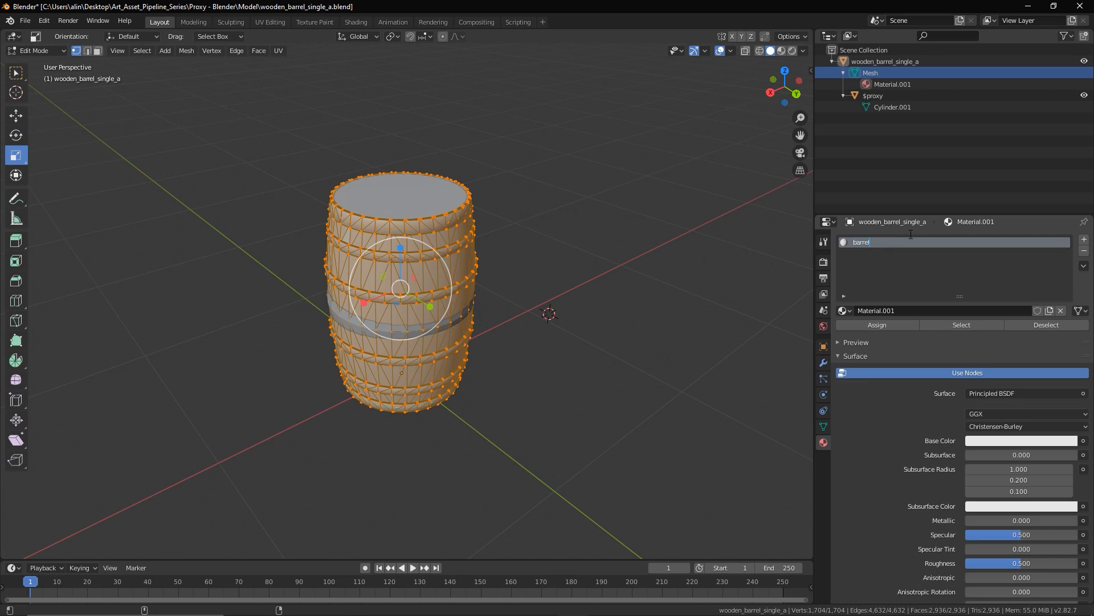
{"action": "type", "text": "barrel_a"}
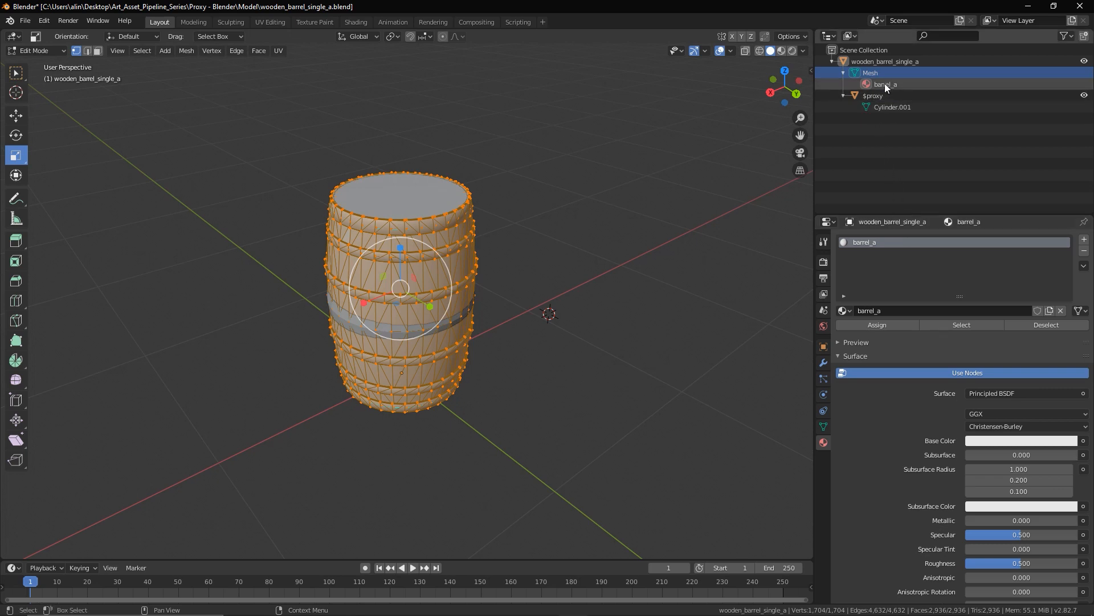
{"action": "mouse_move", "coordinate": [900, 104]}
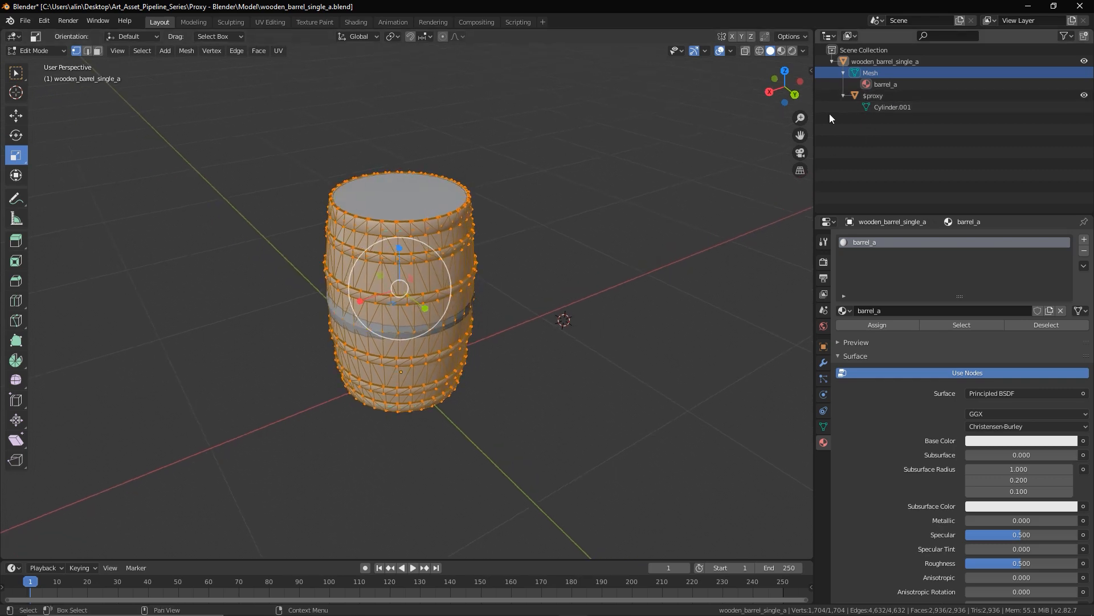
{"action": "left_click", "coordinate": [884, 83]}
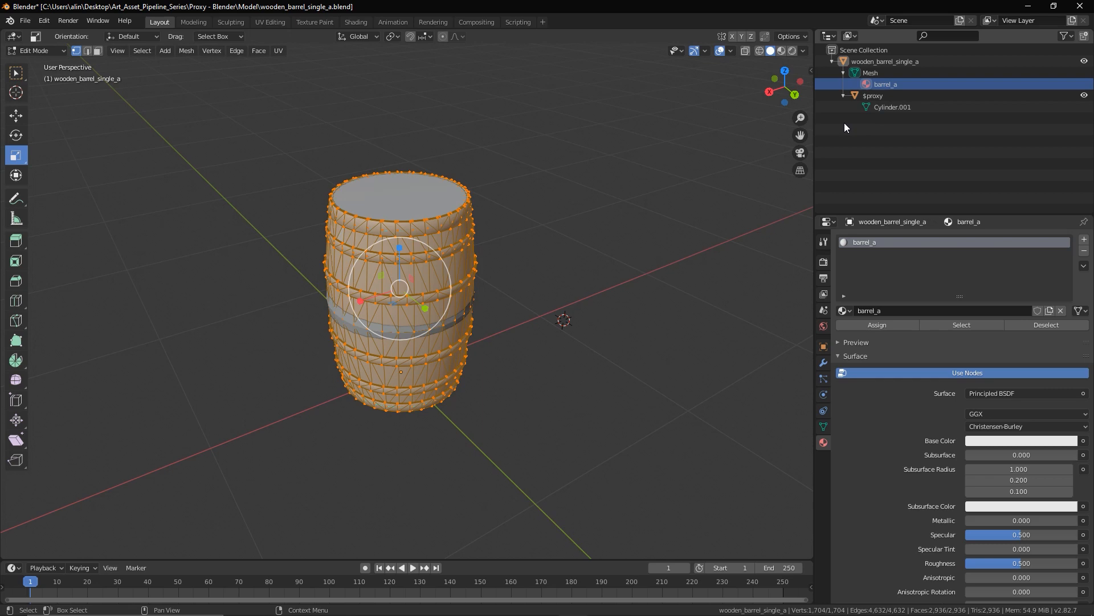
{"action": "mouse_move", "coordinate": [887, 112]}
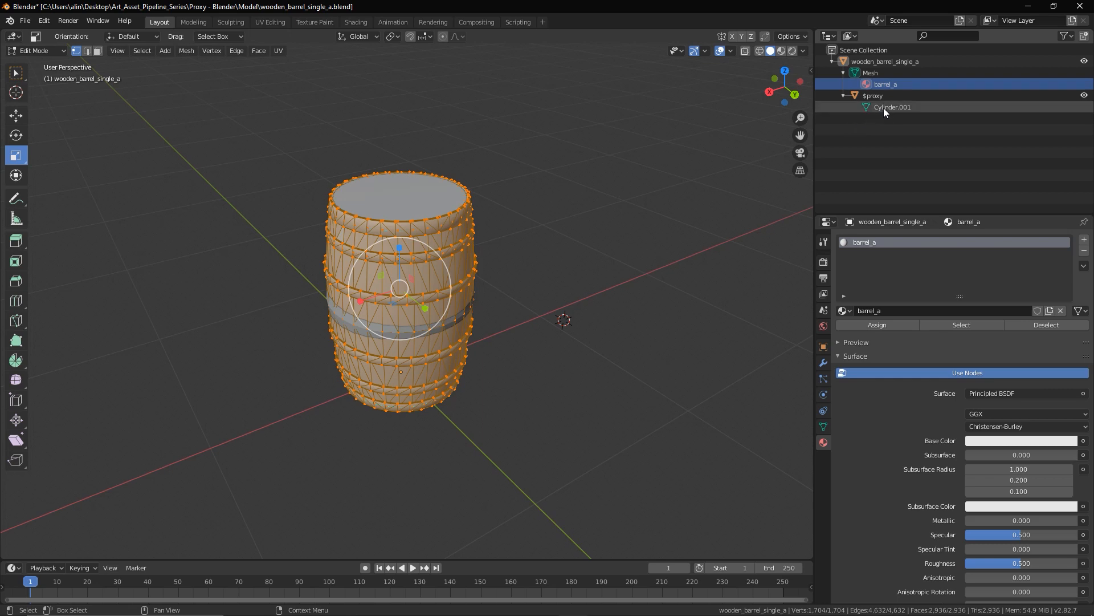
- Rename the $proxy cylinder's material to proxy_mat, separate from barrel_a
{"action": "left_click", "coordinate": [891, 107]}
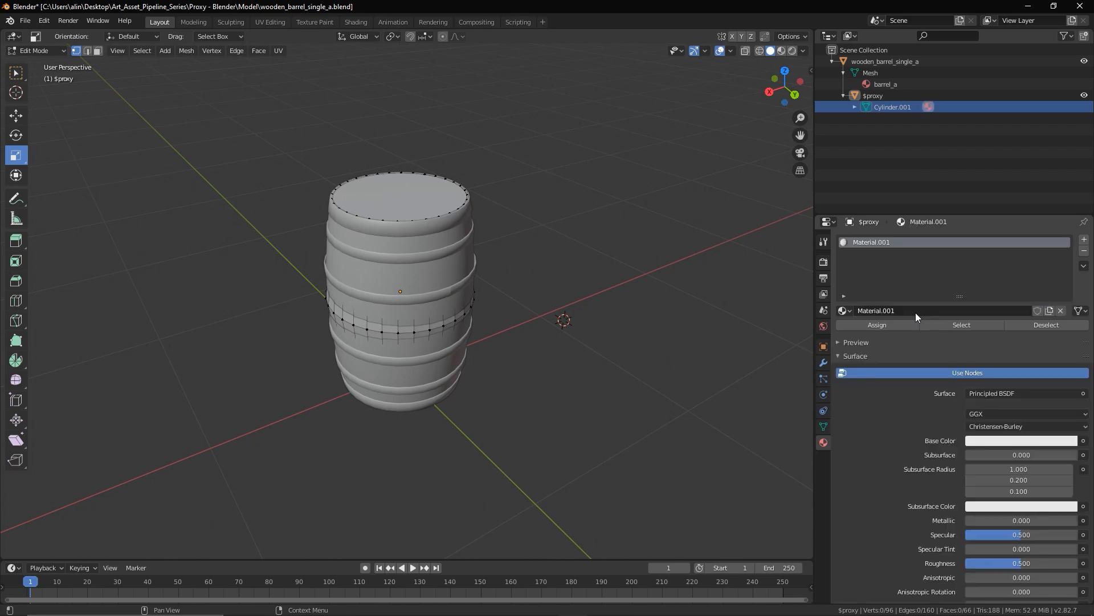
{"action": "double_click", "coordinate": [871, 242]}
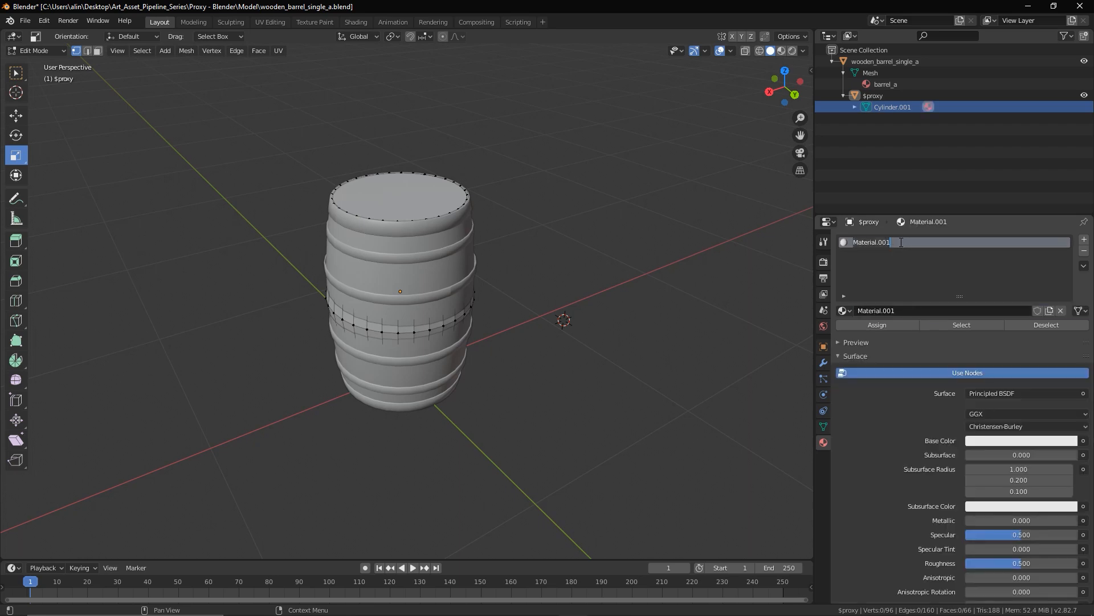
{"action": "type", "text": "proxy_mat"}
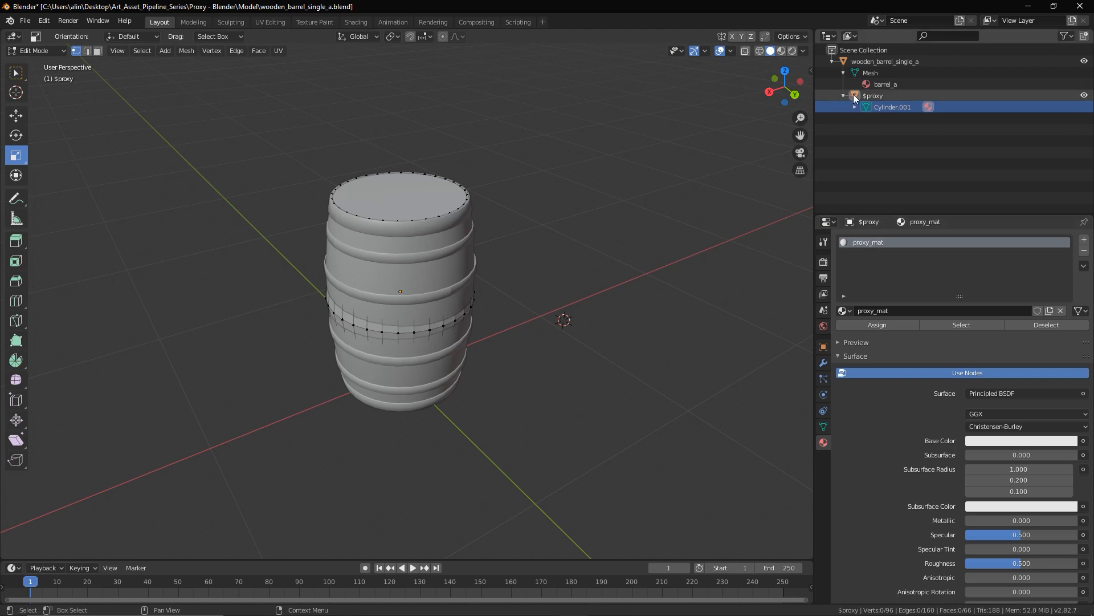
{"action": "left_click", "coordinate": [854, 107]}
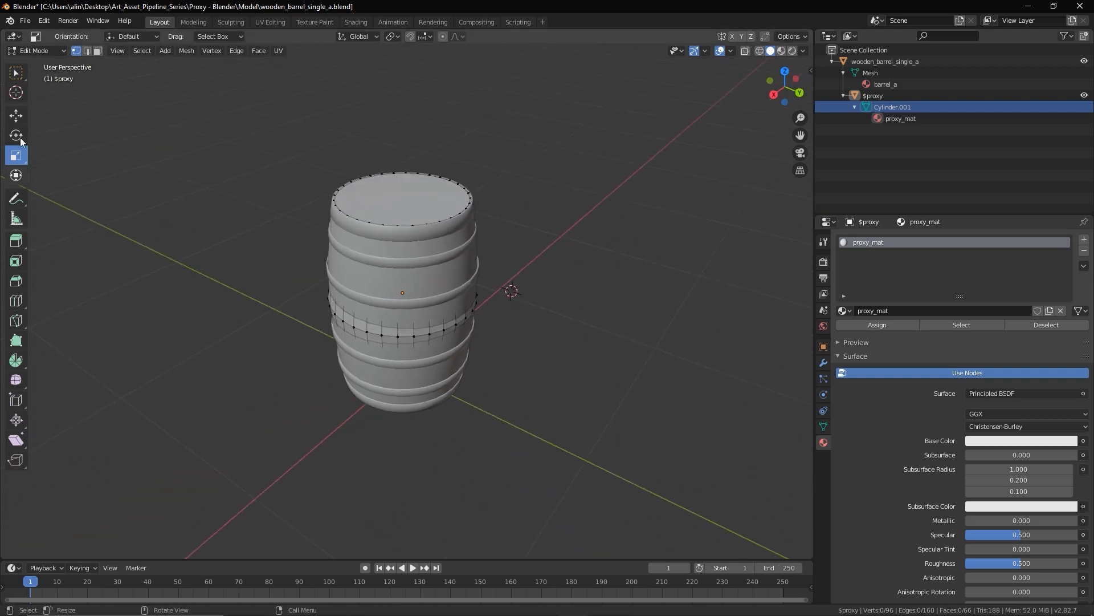
- Export the barrel and its $proxy cylinder as wooden_barrel_single_a.fbx
{"action": "left_click", "coordinate": [24, 21]}
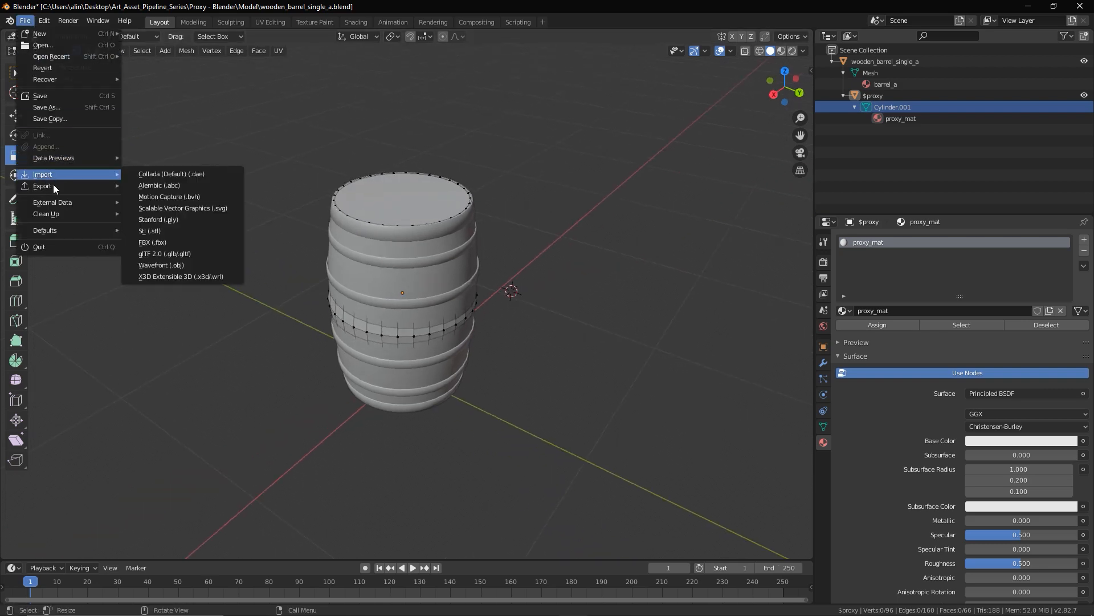
{"action": "left_click", "coordinate": [152, 242]}
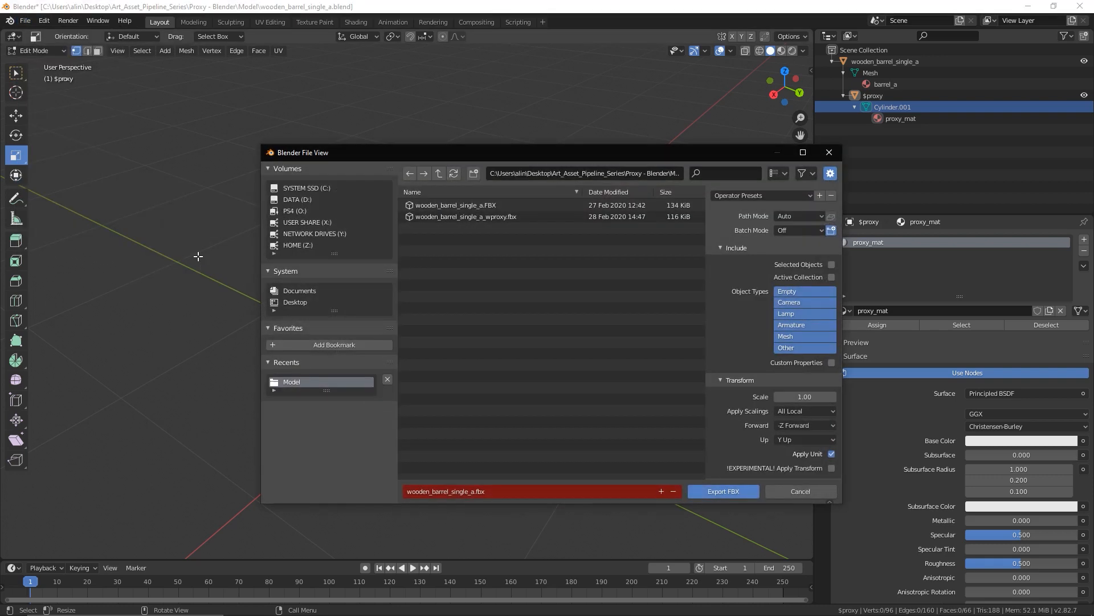
{"action": "left_click", "coordinate": [446, 490]}
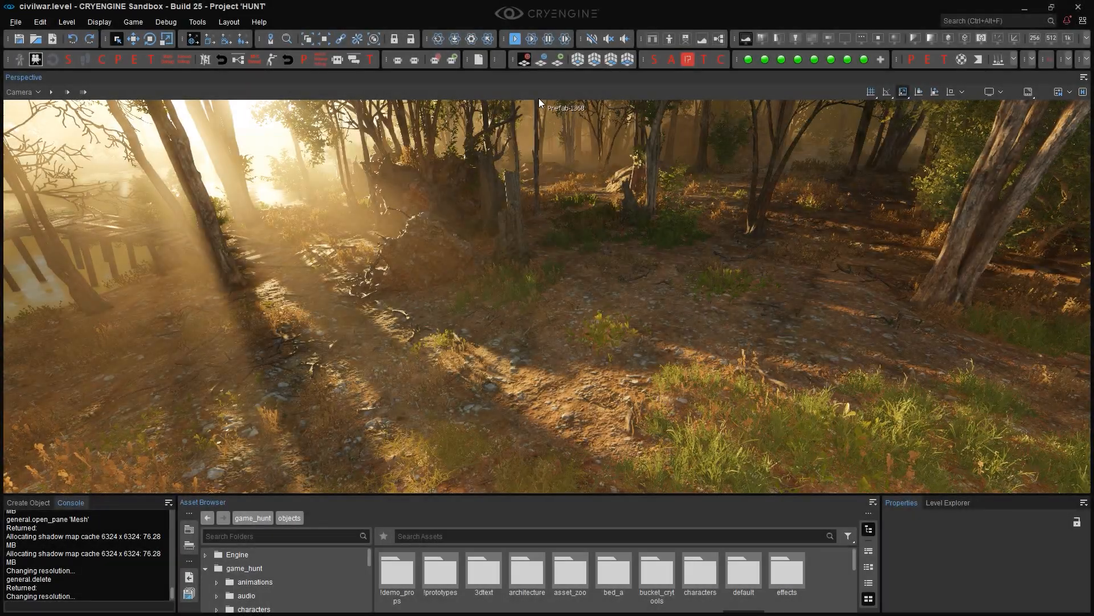
- Load the barrel FBX into the Import Mesh tool and show its Material settings
{"action": "left_click", "coordinate": [197, 22]}
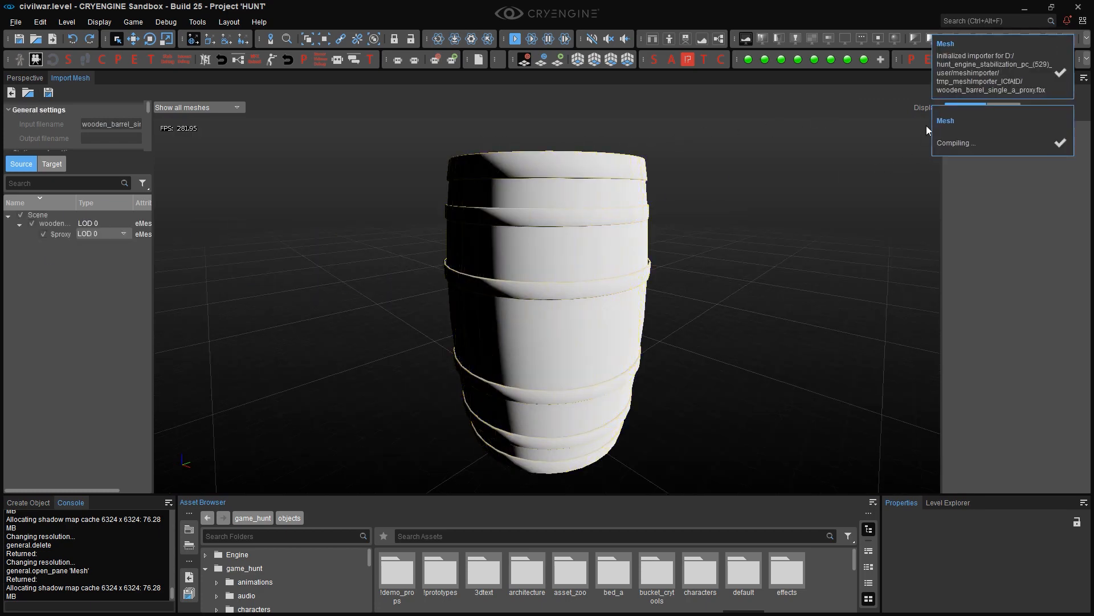
{"action": "left_click", "coordinate": [1003, 111]}
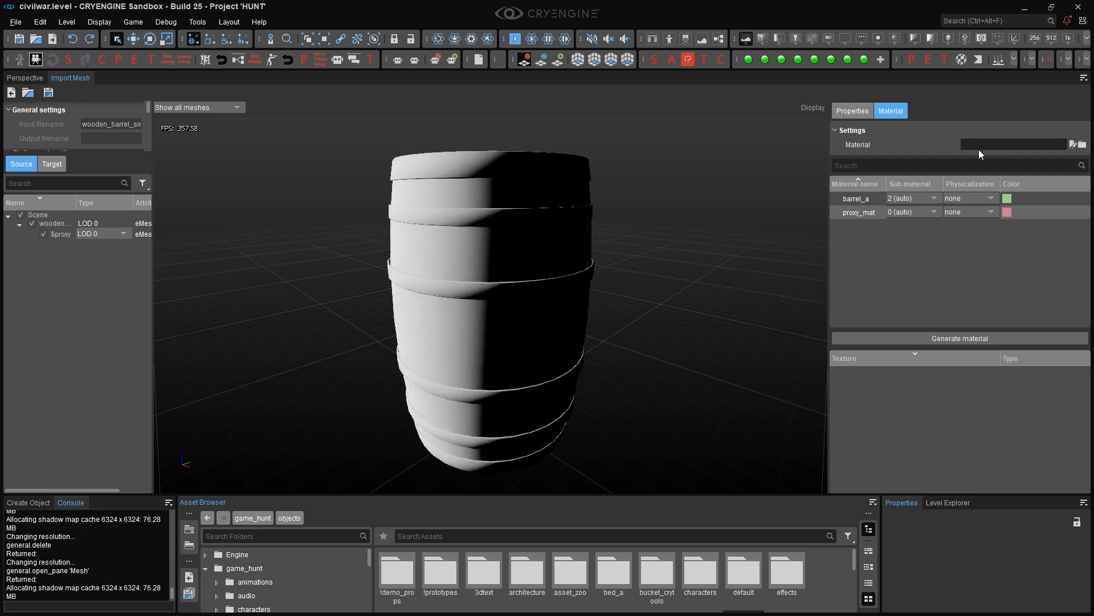
- Generate barrel_mat with barrel_a and proxy_mat sub-materials, saved under objects/barrel
{"action": "left_click", "coordinate": [959, 338]}
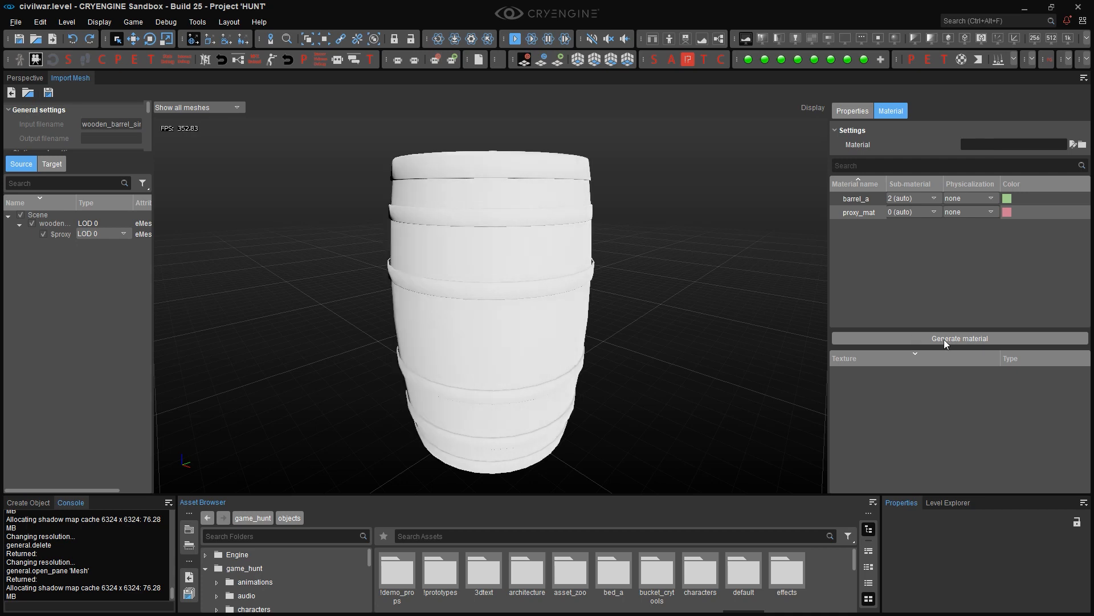
{"action": "left_click", "coordinate": [959, 337]}
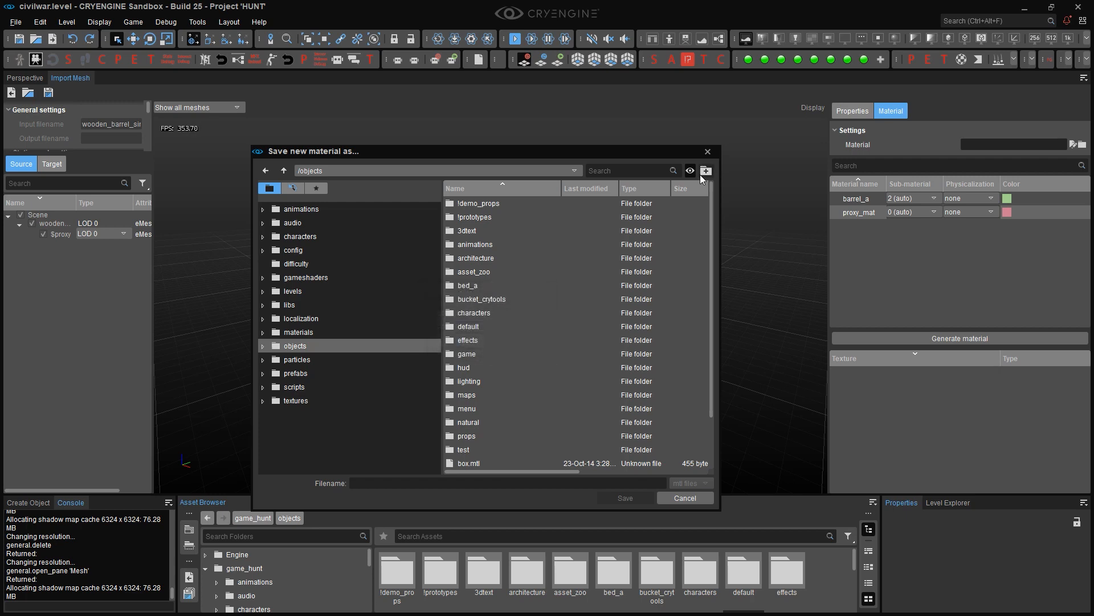
{"action": "mouse_move", "coordinate": [504, 312]}
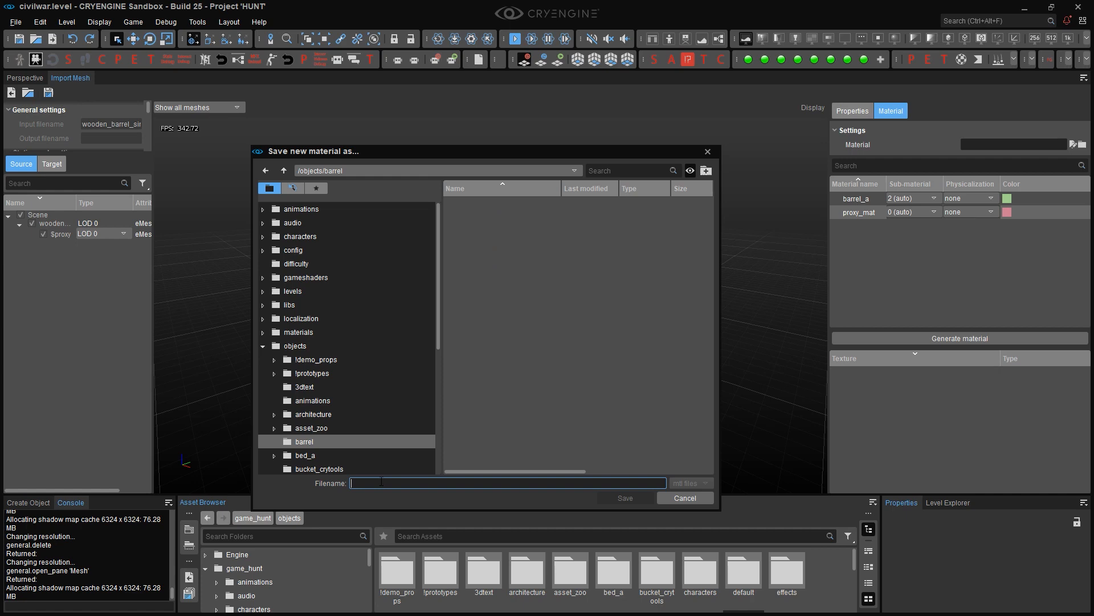
{"action": "left_click", "coordinate": [625, 499]}
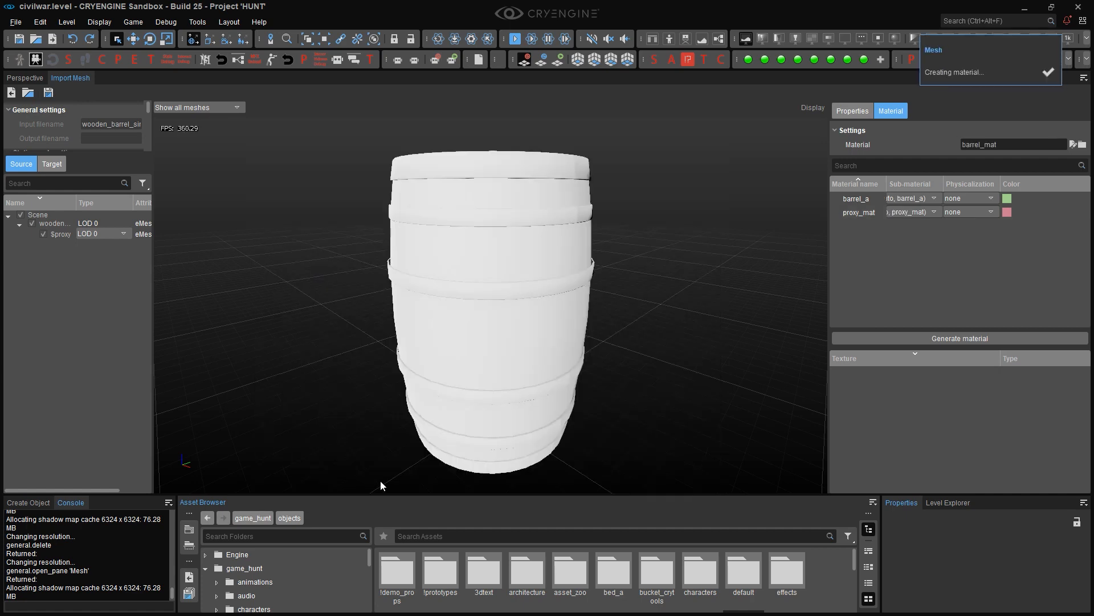
{"action": "left_click", "coordinate": [959, 337]}
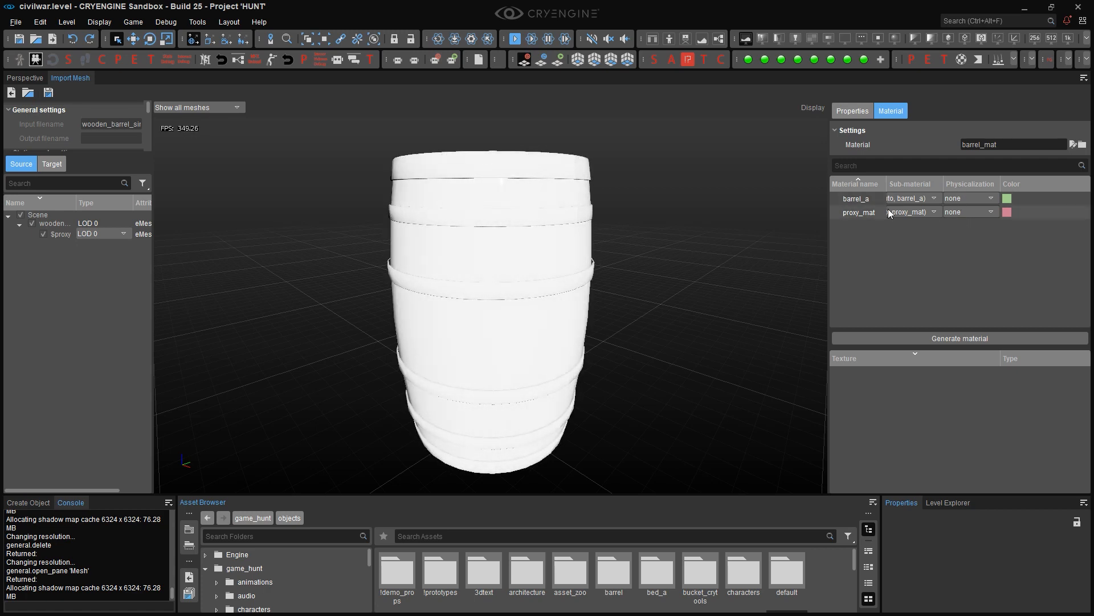
- Set proxy_mat to proxy only (no draw) and the $proxy node's type to Physics Proxy
{"action": "left_click", "coordinate": [969, 212]}
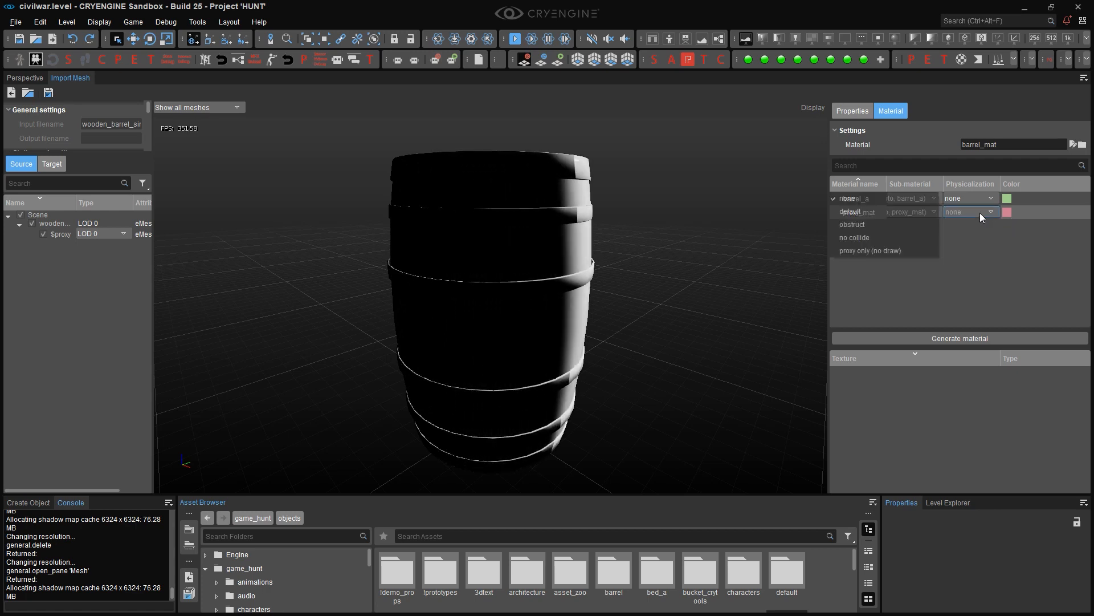
{"action": "left_click", "coordinate": [870, 251]}
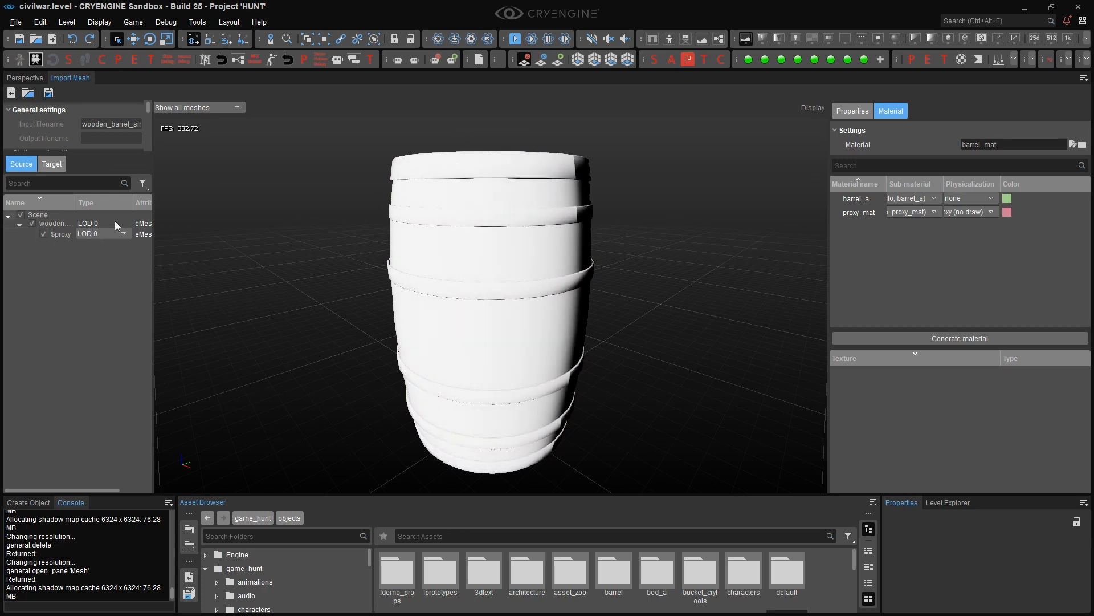
{"action": "left_click", "coordinate": [122, 222]}
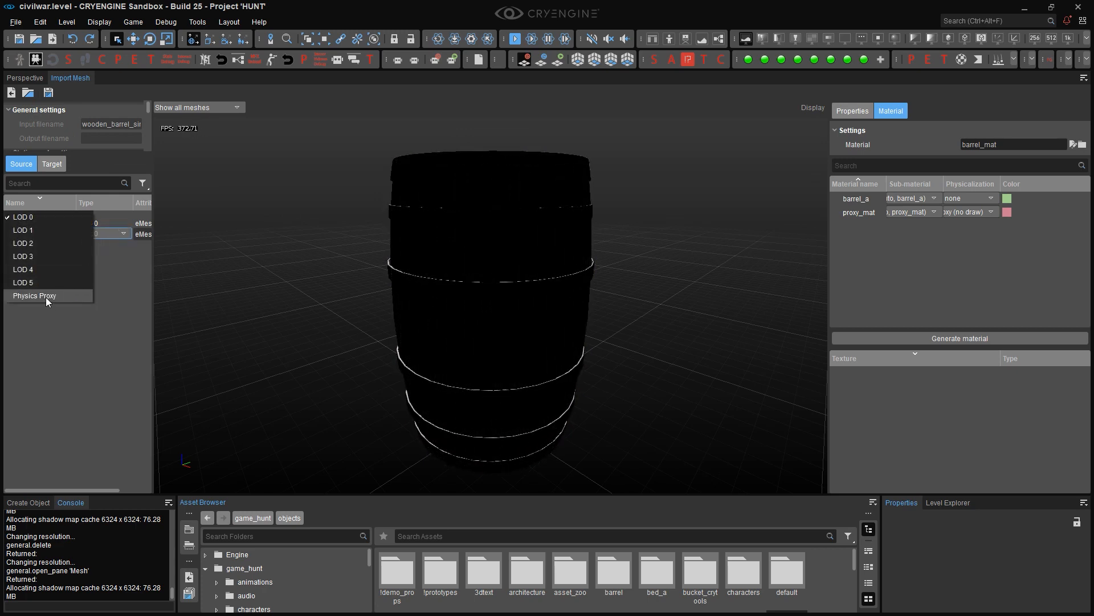
{"action": "left_click", "coordinate": [34, 295]}
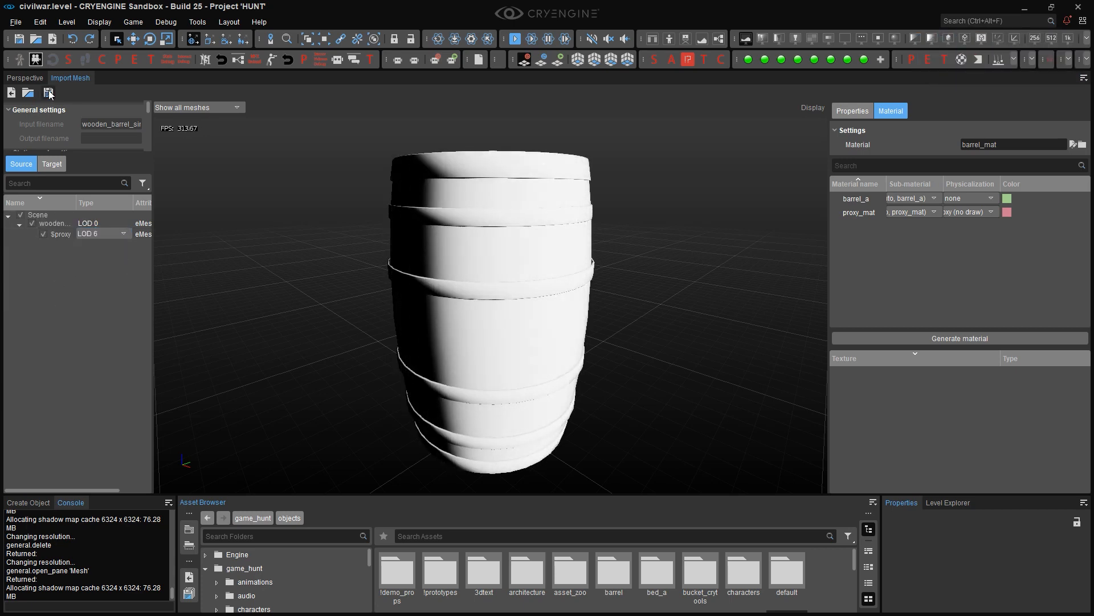
- Save the imported barrel as barrel_proxied in objects/barrel and run physics on placed copies
{"action": "left_click", "coordinate": [48, 93]}
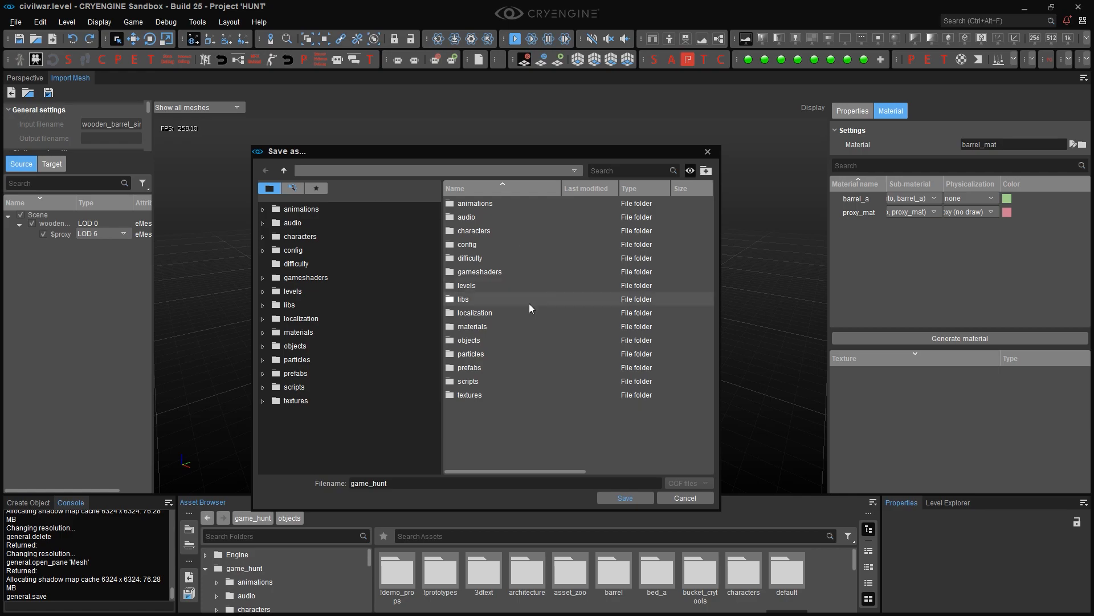
{"action": "left_click", "coordinate": [624, 498]}
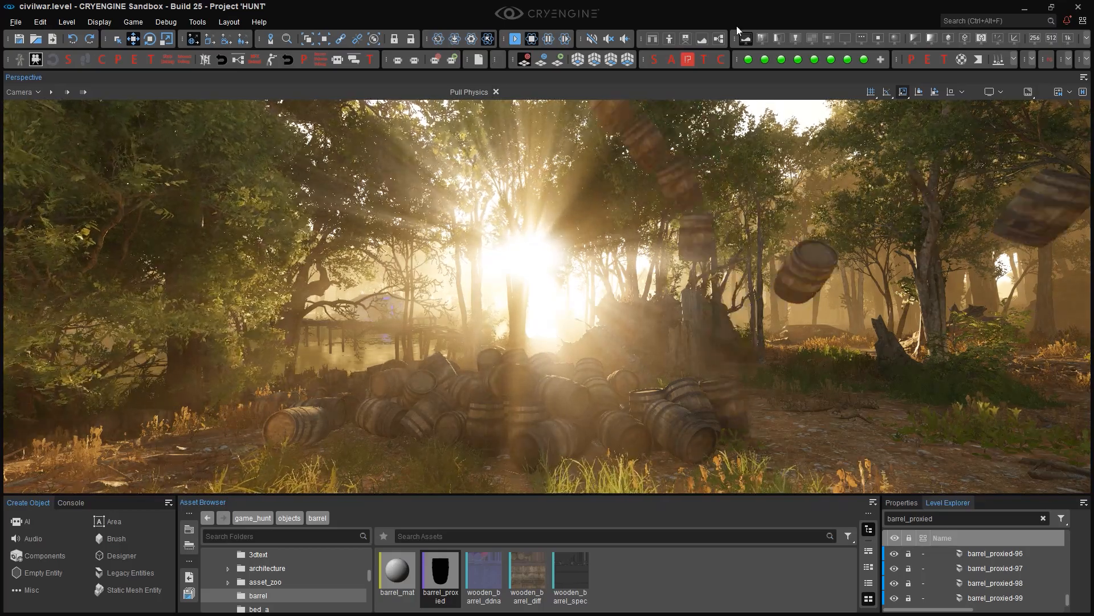
{"action": "left_click", "coordinate": [514, 38]}
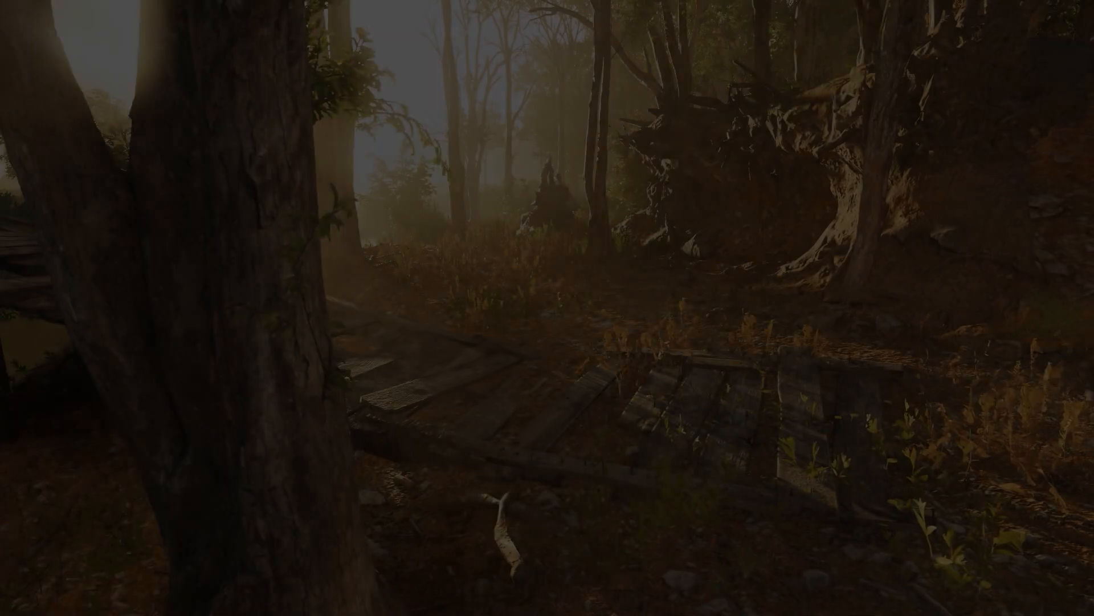